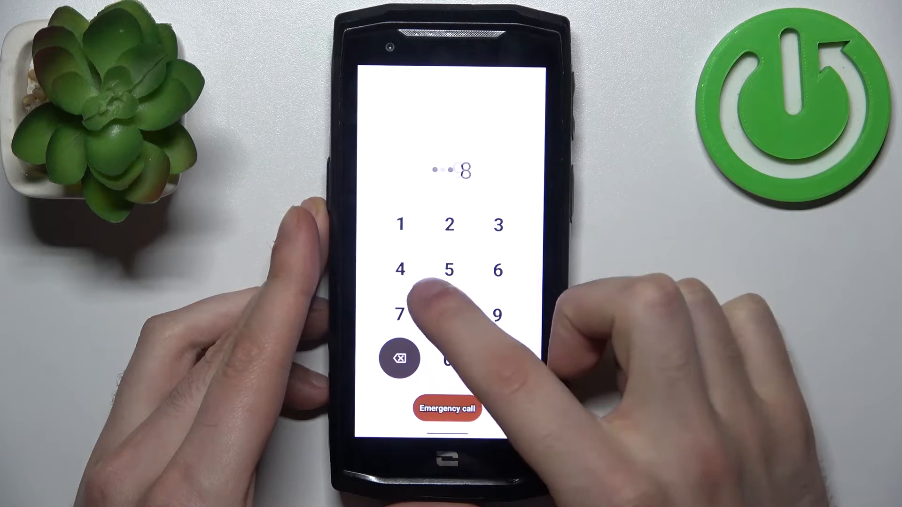
# - Submit the wrong four-digit PIN so the lock screen rejects it with 'Wrong PIN'
pyautogui.click(496, 358)
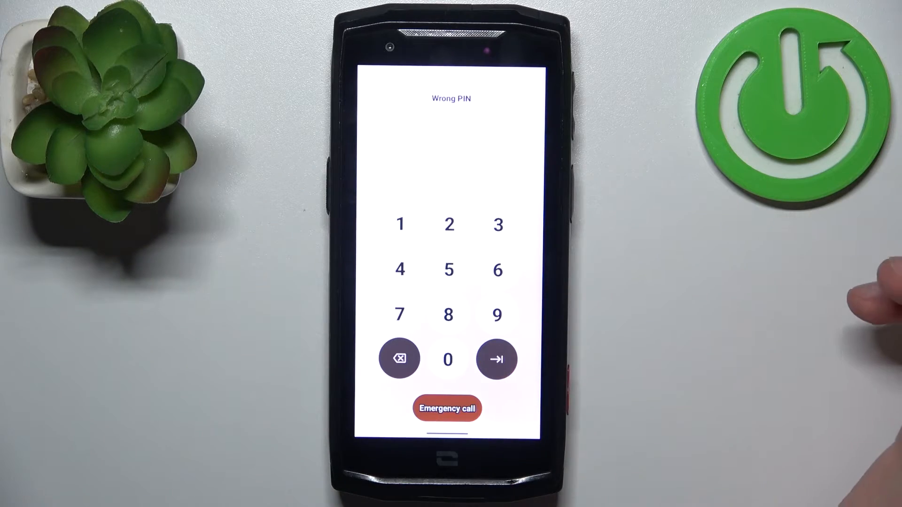